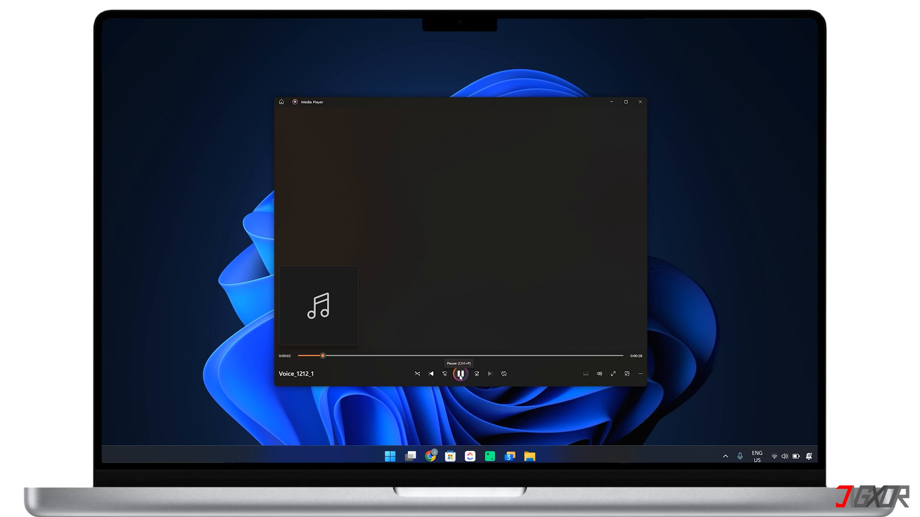
Pause the Voice_1212_1 recording in Media Player
click(639, 102)
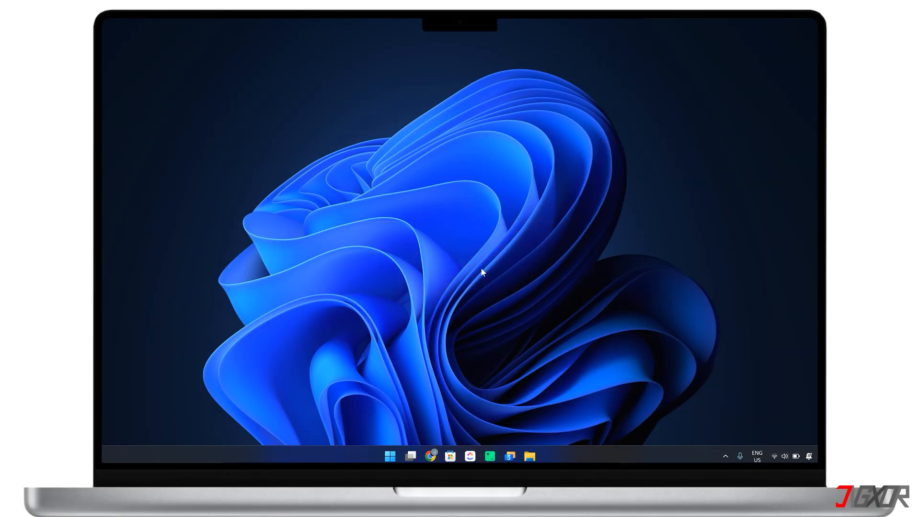
Launch CapCut from the taskbar to reach its home screen
click(537, 456)
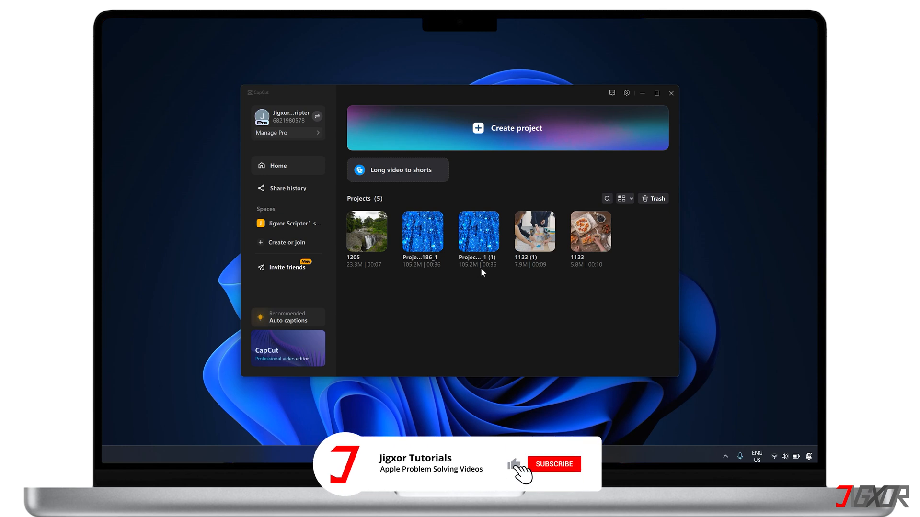
Create a new, empty editing project from the CapCut home screen
click(553, 463)
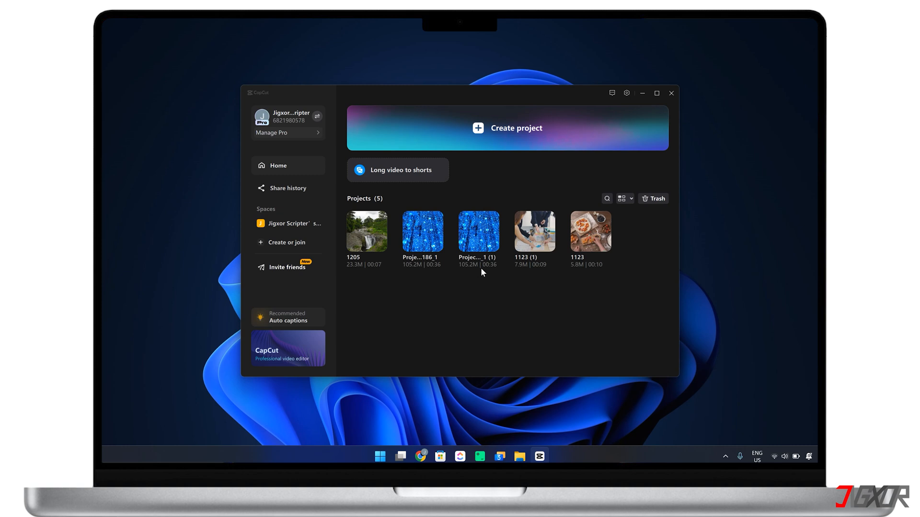
double_click(365, 231)
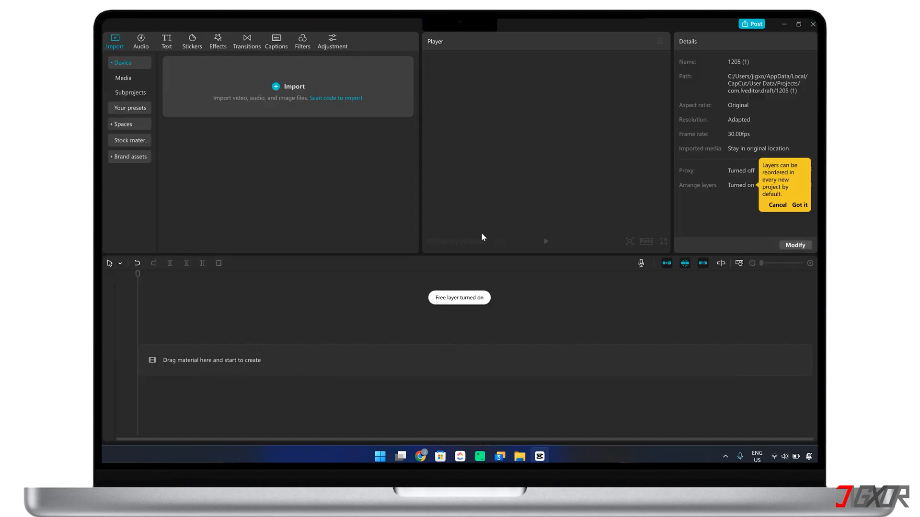
Import Voice_1202_1.mp3 and place it on the timeline as an audio clip
click(293, 86)
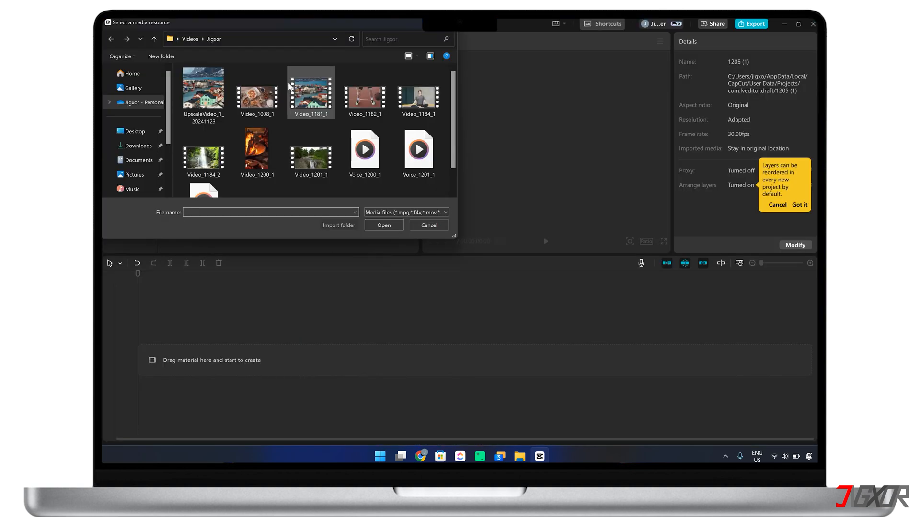
click(430, 225)
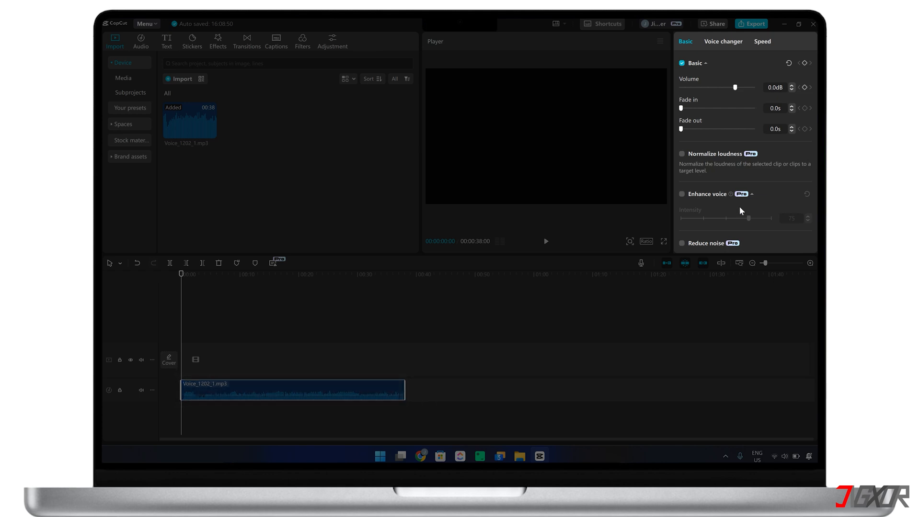
Enable Vocal isolation set to Remove vocal on the voice clip and play it back
scroll(down, 3)
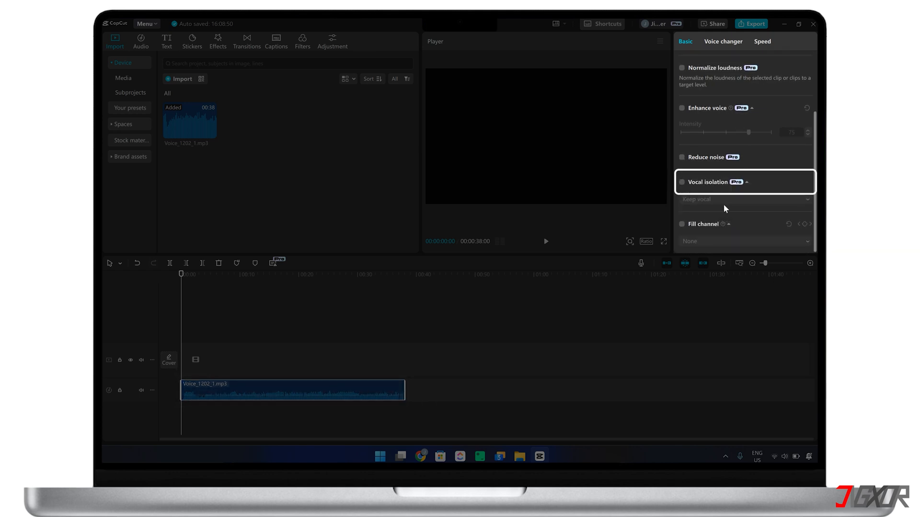
click(681, 182)
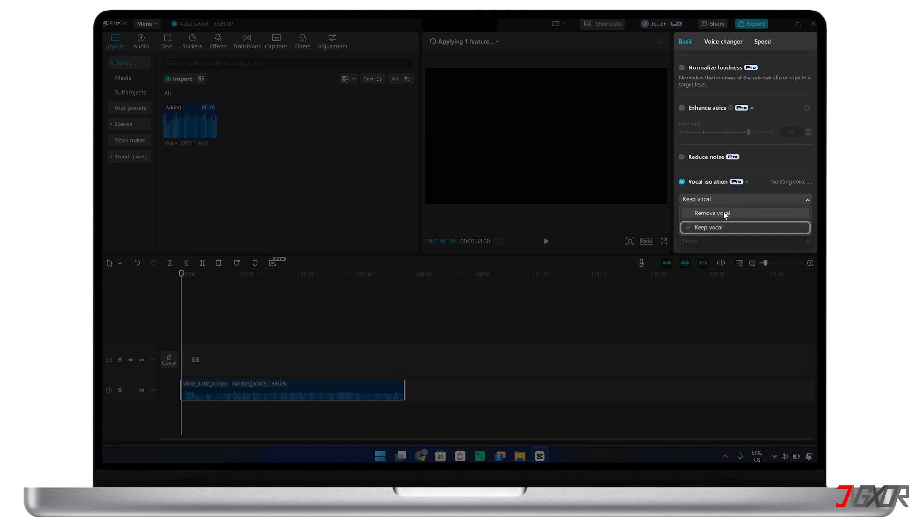
click(710, 213)
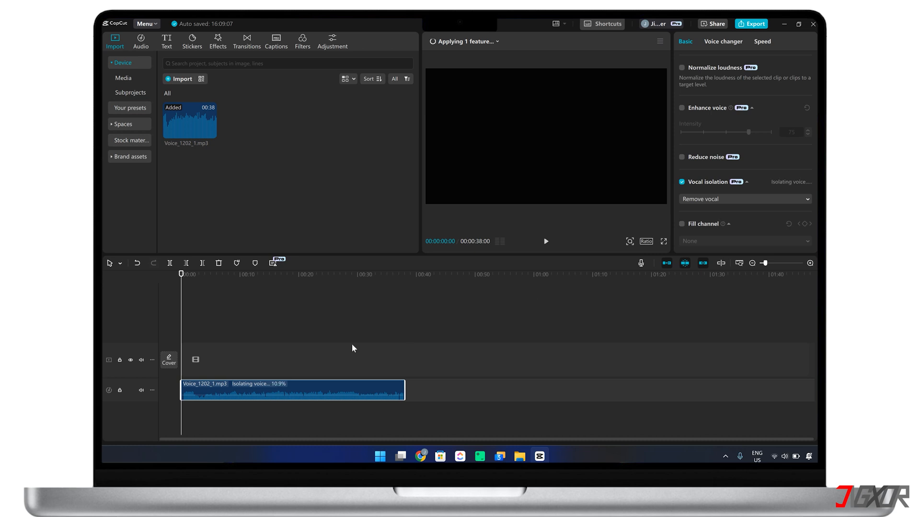
mouse_move(545, 244)
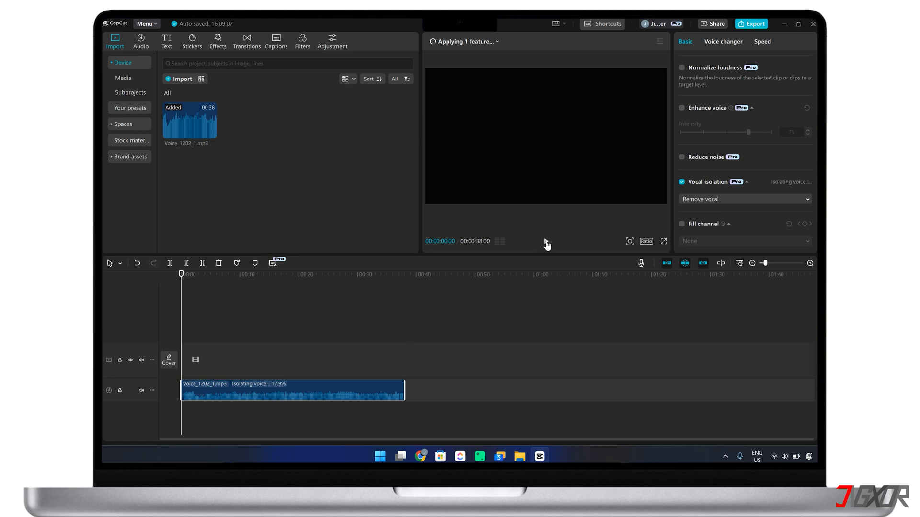
click(545, 241)
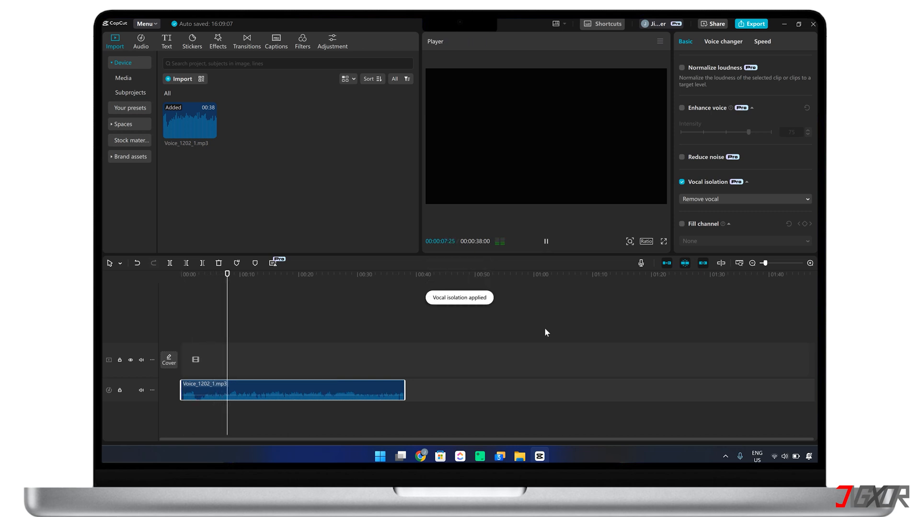
Switch Vocal isolation to Keep vocal, preview the clip, and bring up Export
click(743, 199)
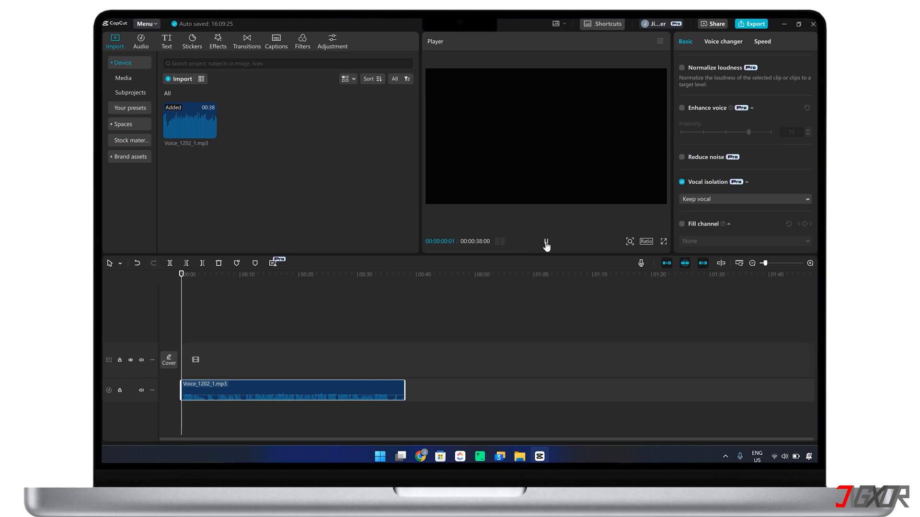
click(546, 241)
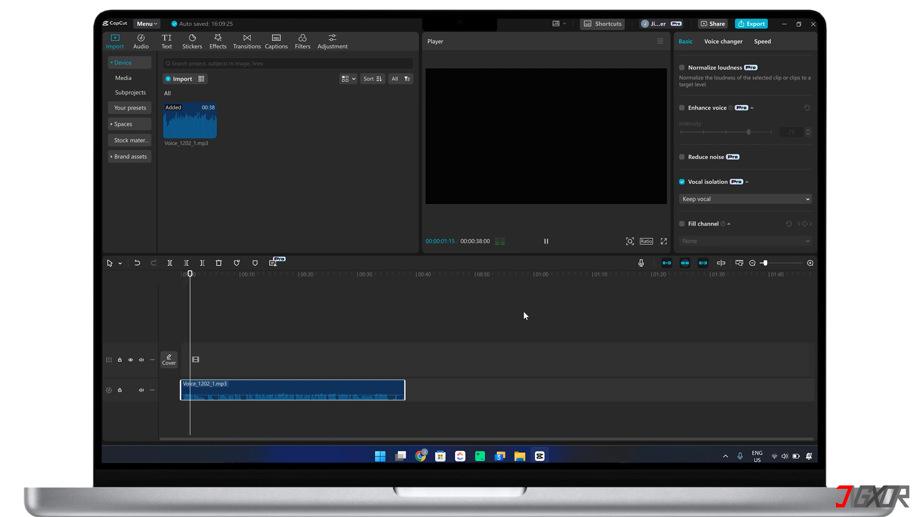
click(545, 241)
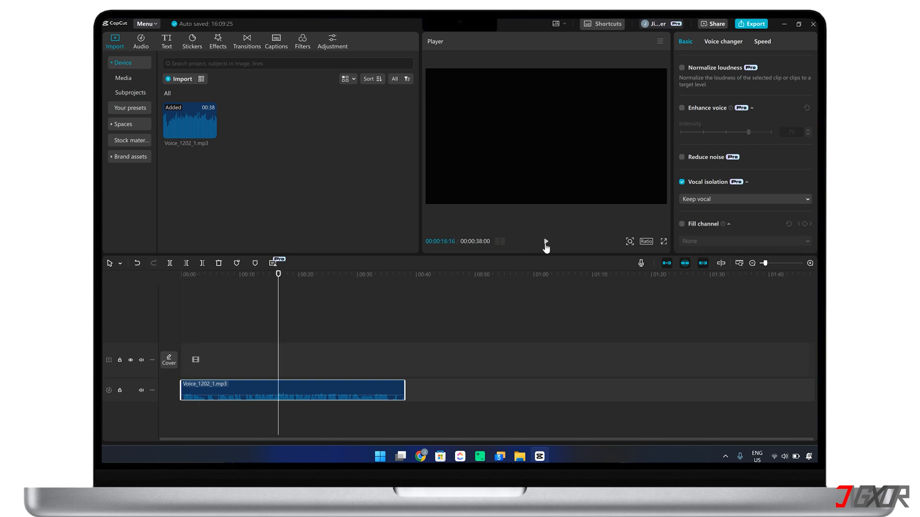
mouse_move(717, 56)
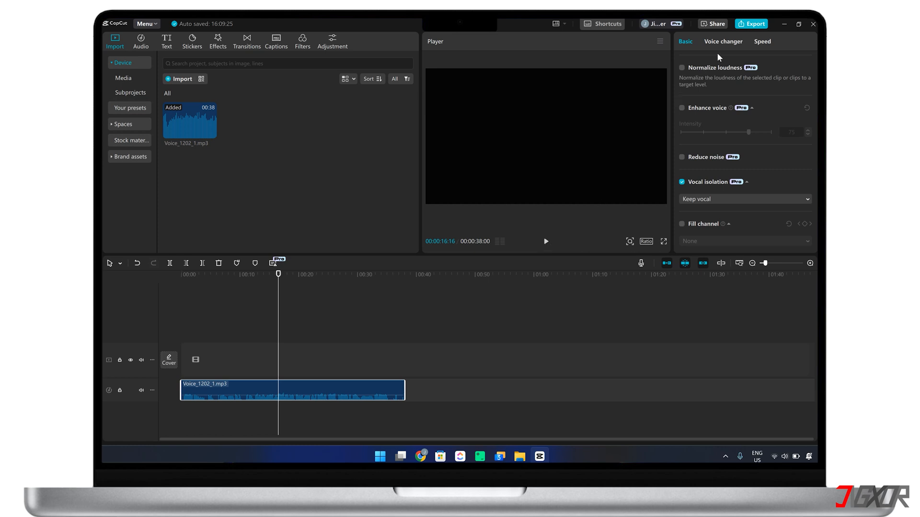
click(751, 23)
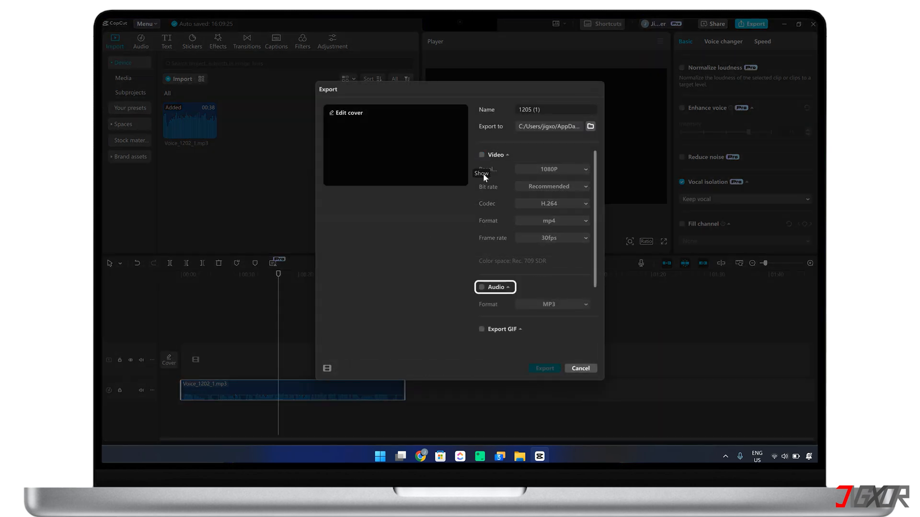
Export audio only in MP3 format, leaving video unticked
click(482, 286)
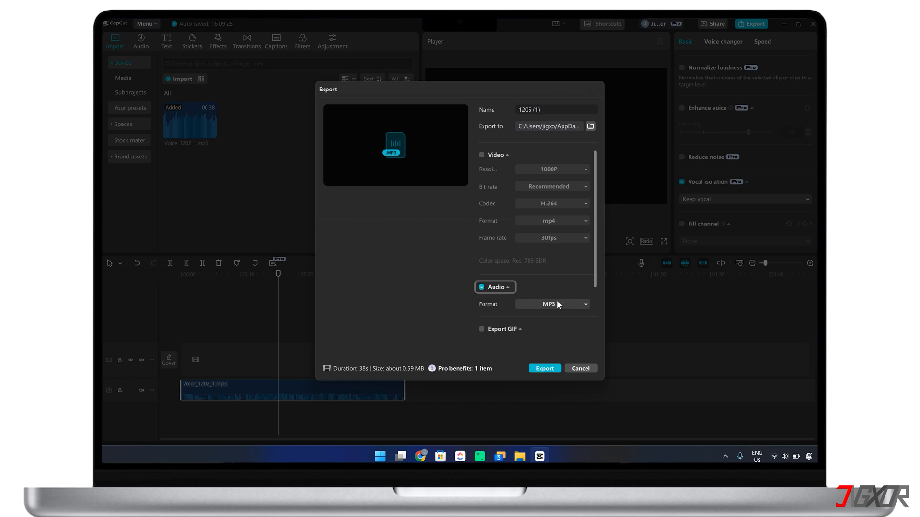
click(550, 304)
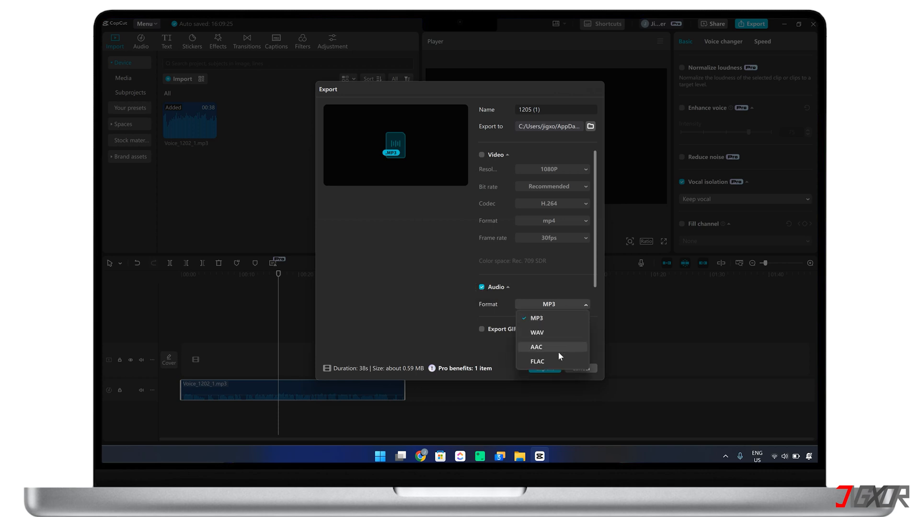
mouse_move(558, 361)
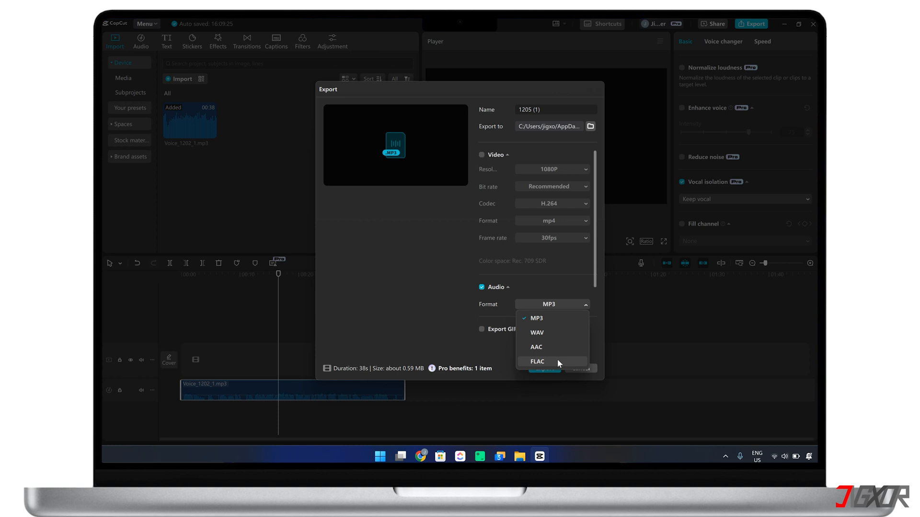
click(535, 318)
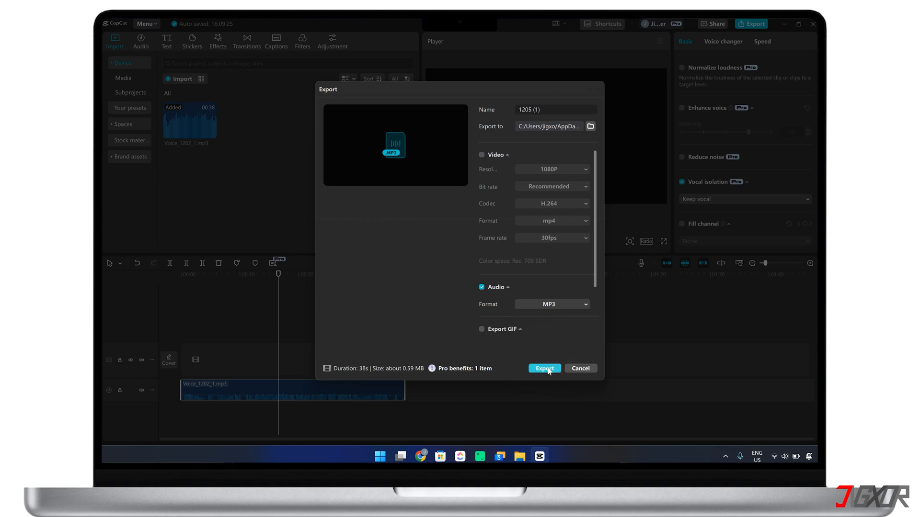
click(545, 368)
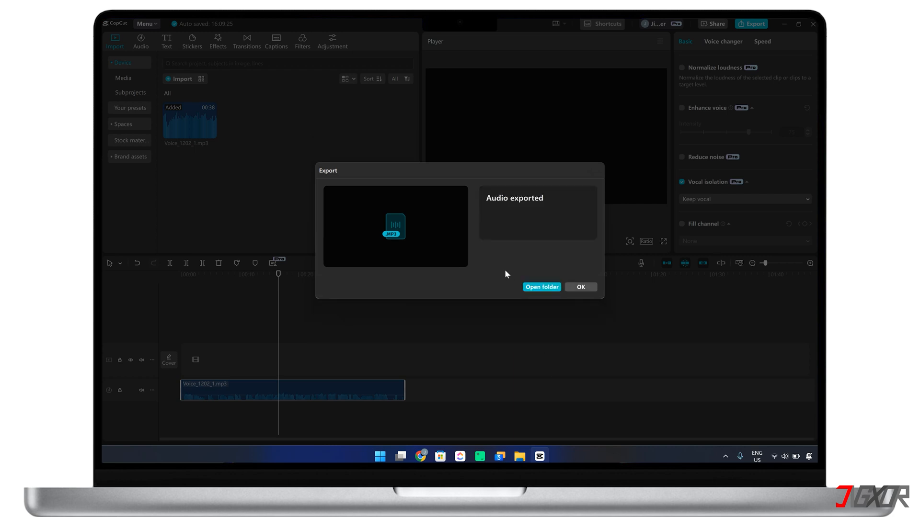
mouse_move(549, 243)
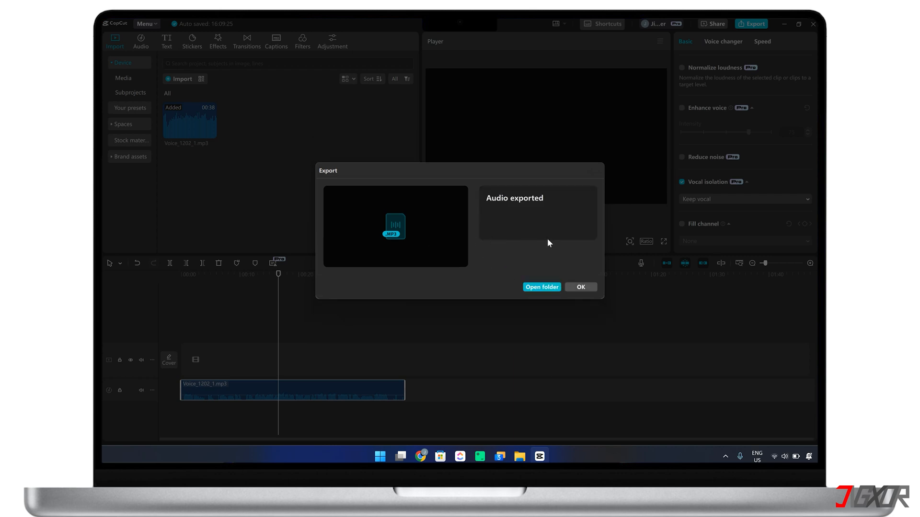